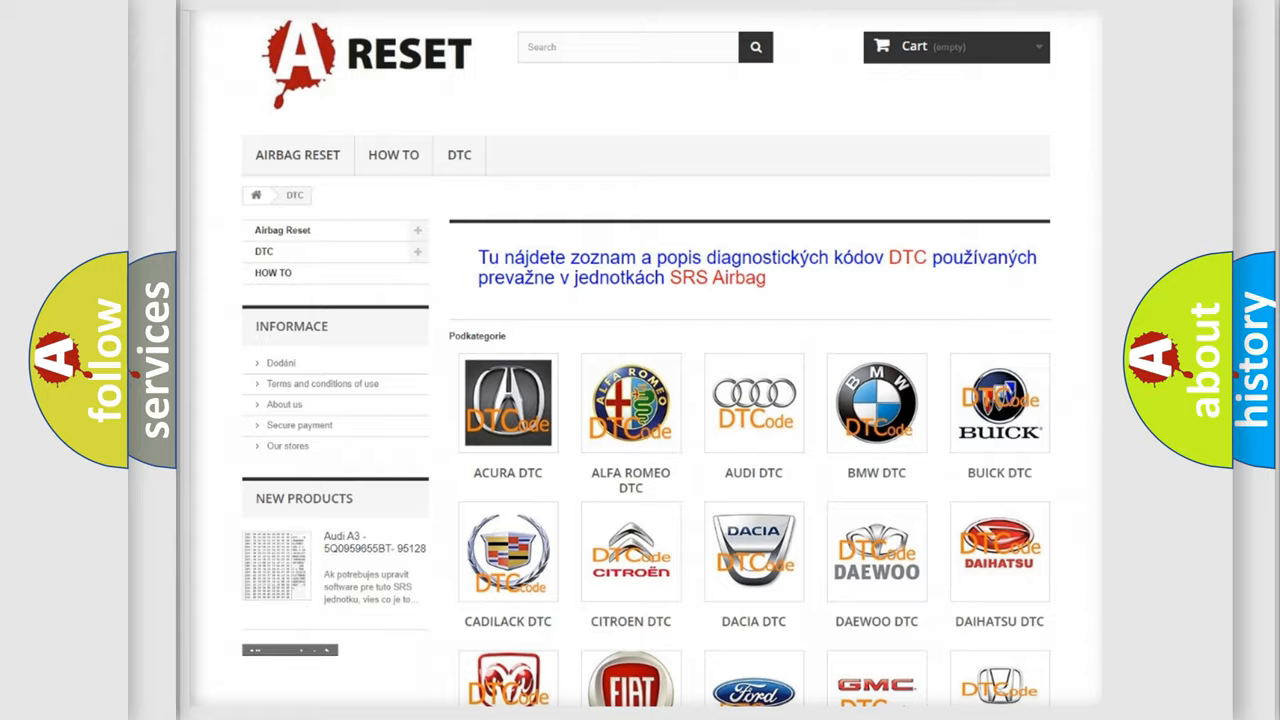
scroll(down, 3)
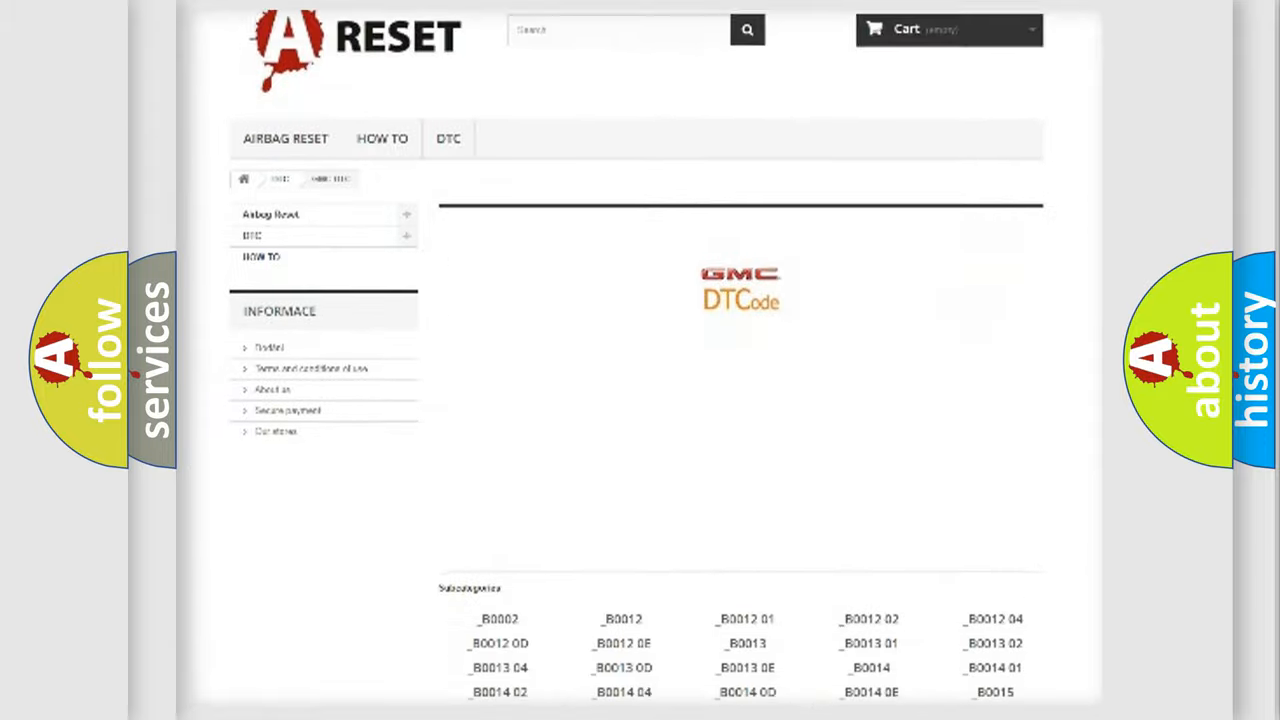
scroll(down, 3)
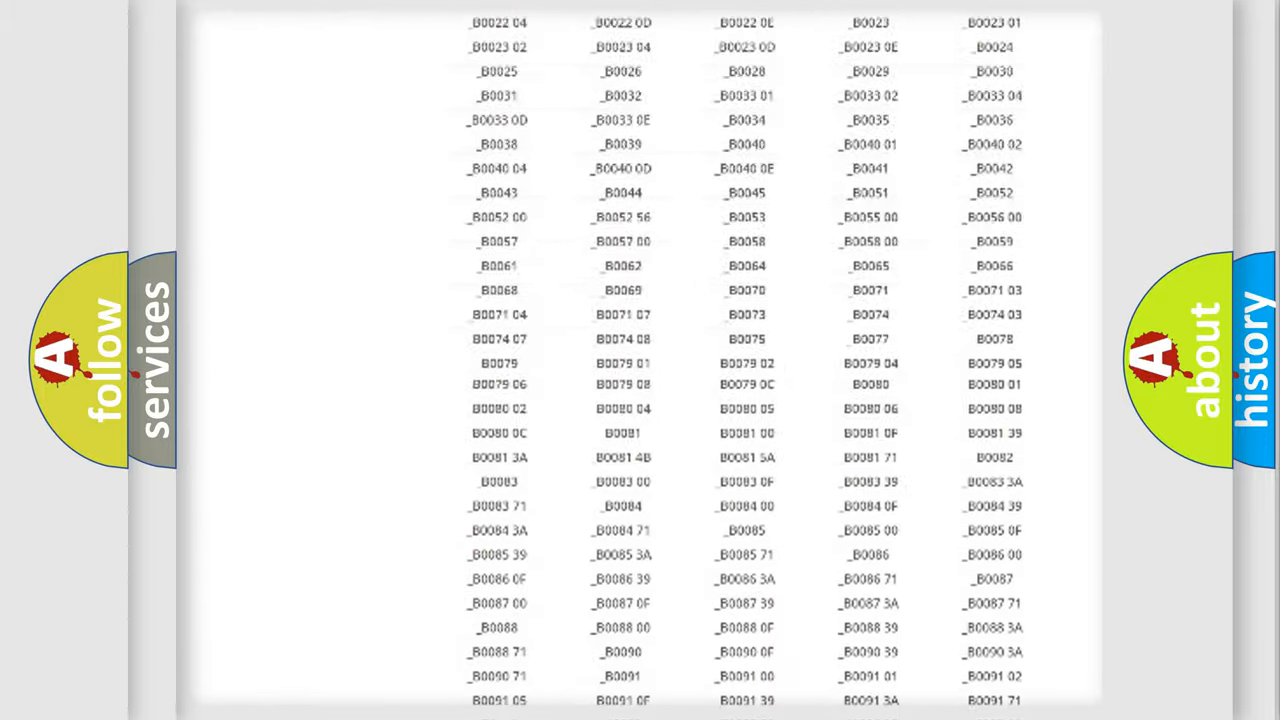